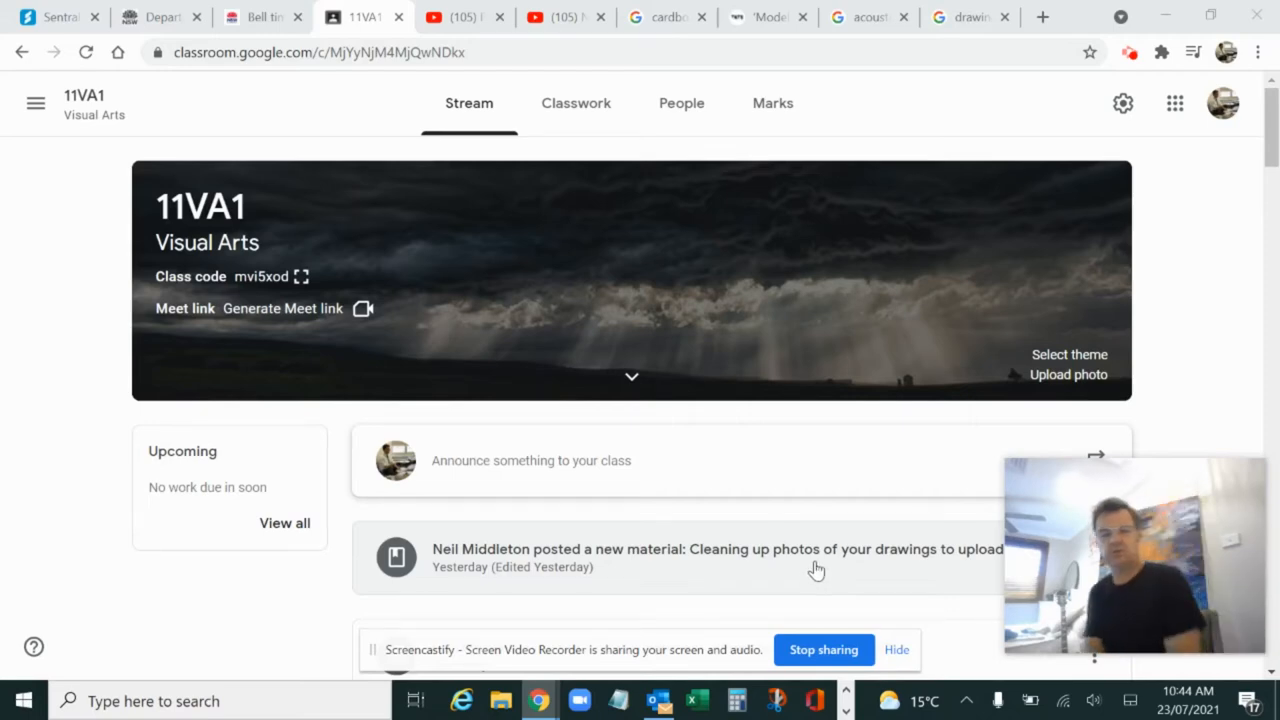
{"action": "mouse_move", "coordinate": [947, 553]}
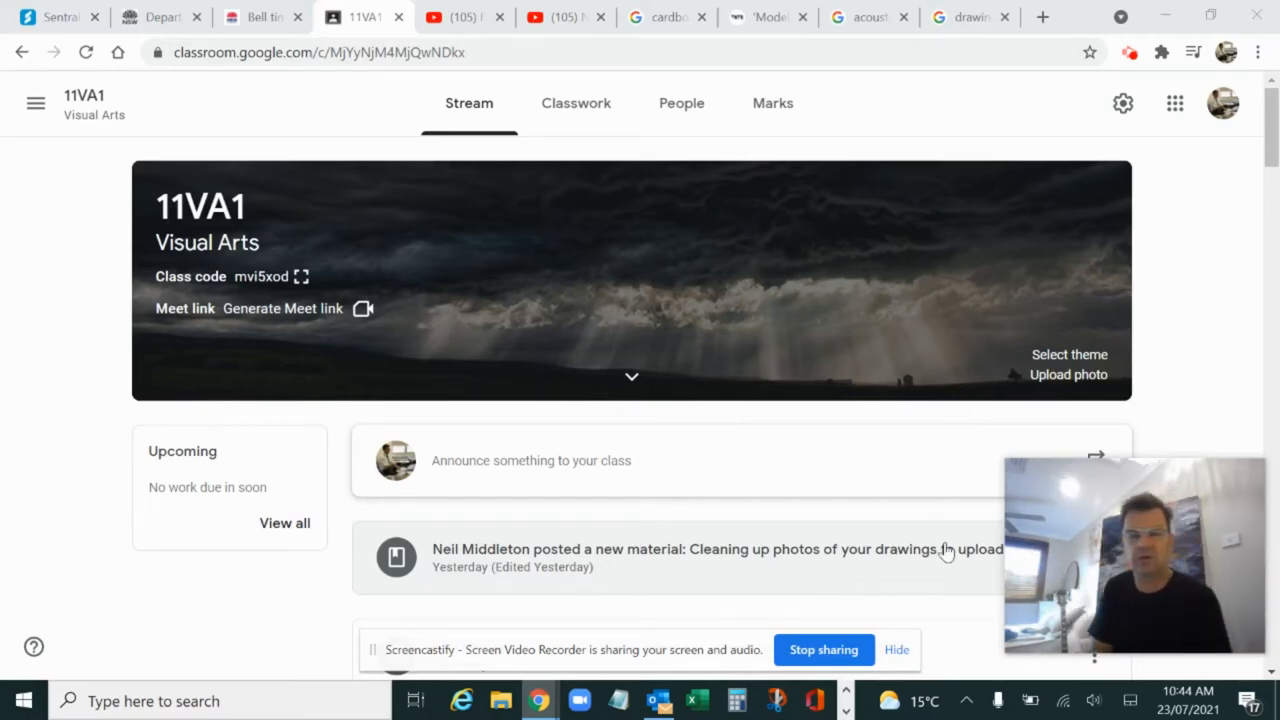
{"action": "mouse_move", "coordinate": [563, 660]}
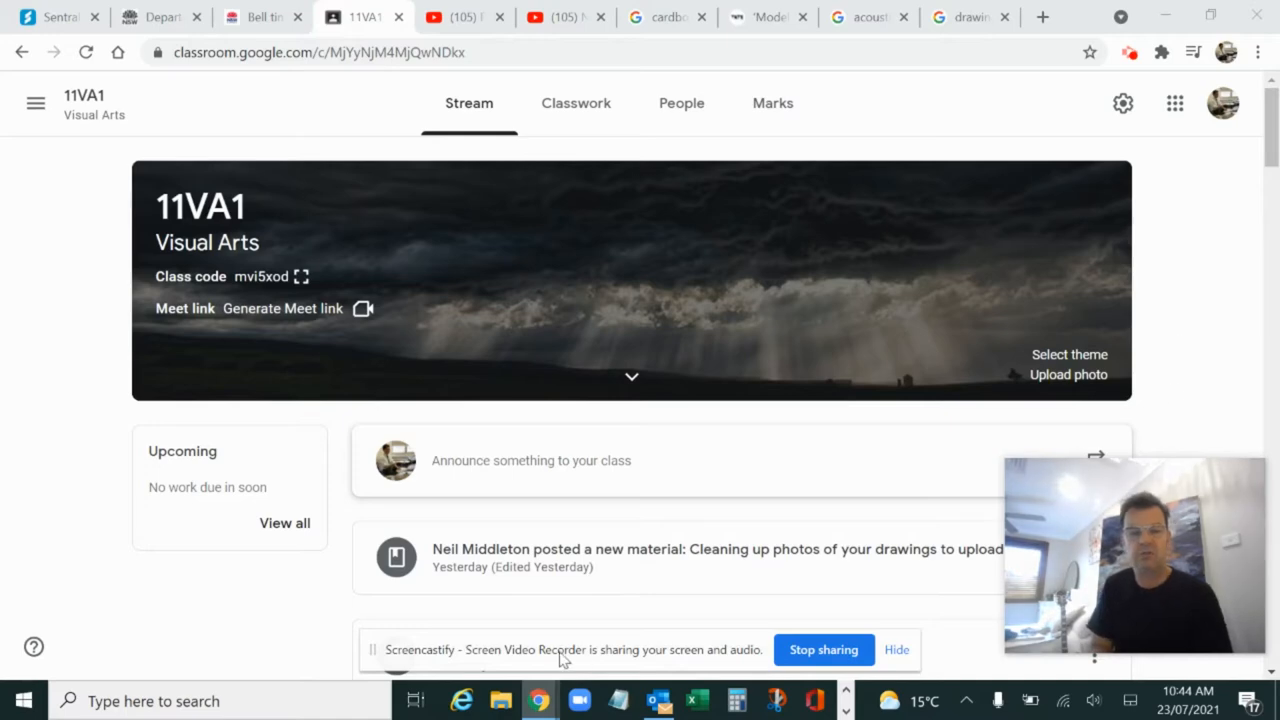
{"action": "mouse_move", "coordinate": [640, 675]}
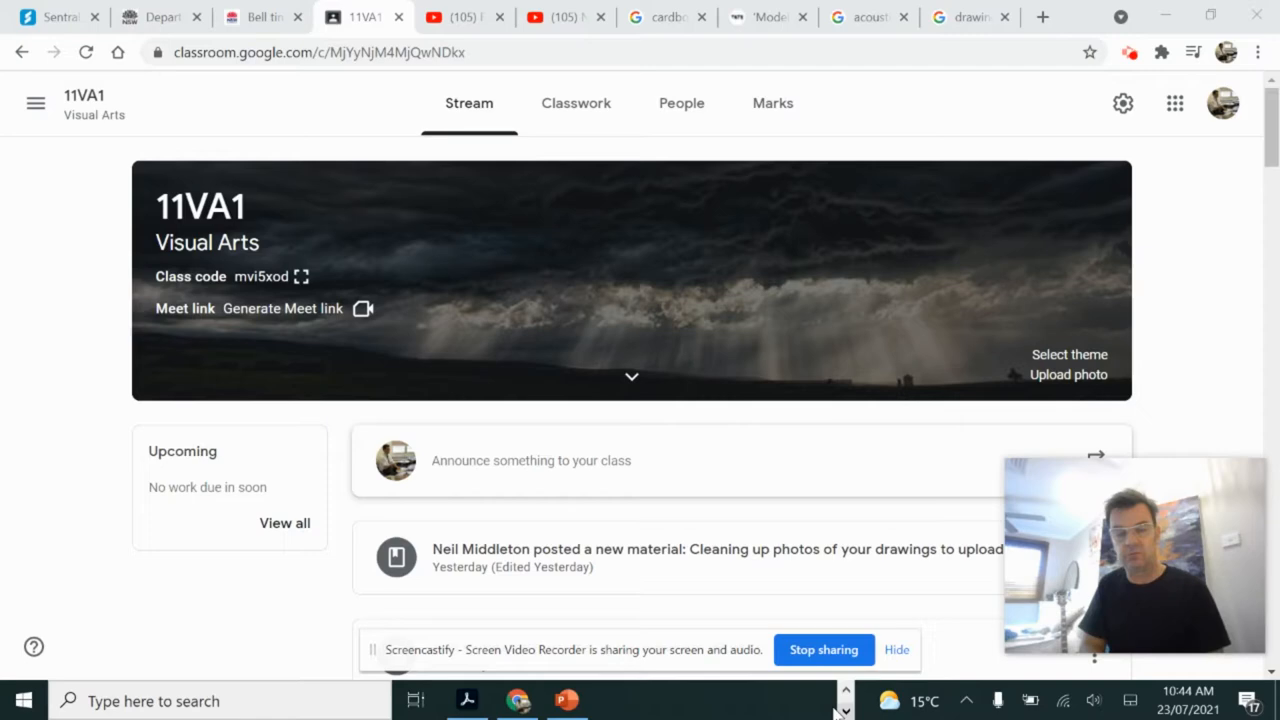
Bring up the Cardboard Sculpture deck and show slide 2 on realism in sculpture.
{"action": "left_click", "coordinate": [566, 700]}
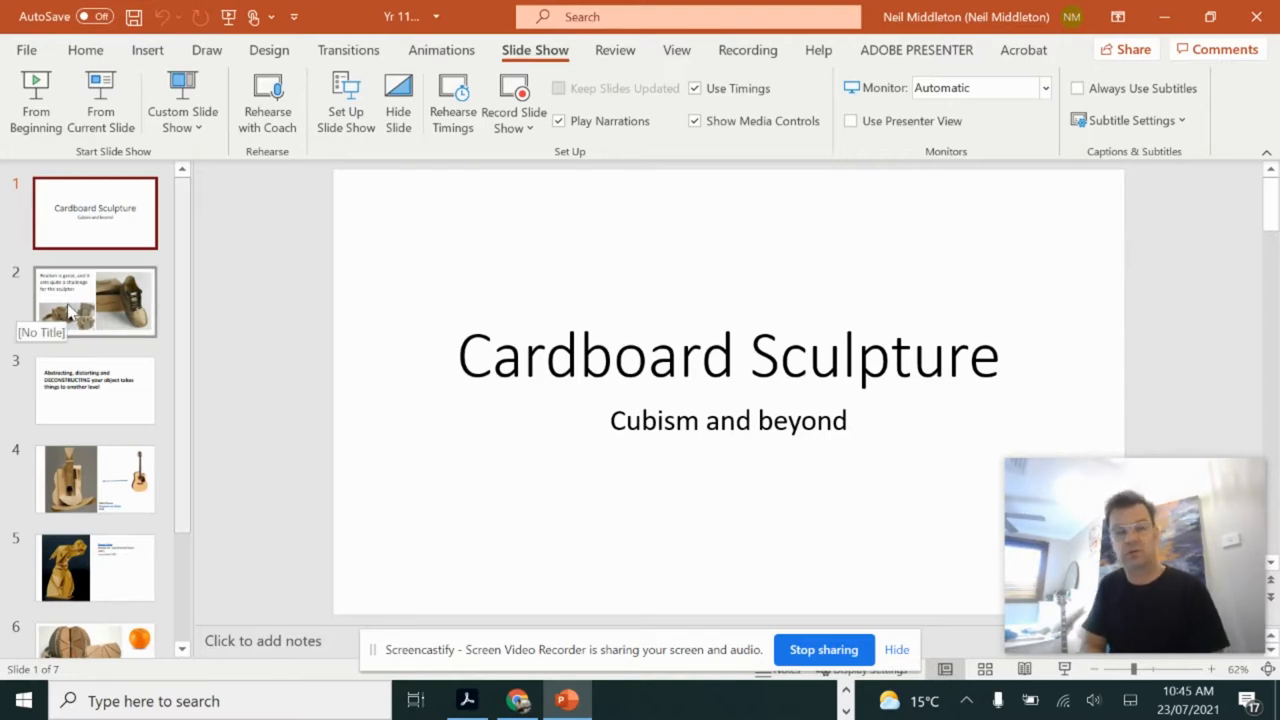
{"action": "left_click", "coordinate": [95, 300]}
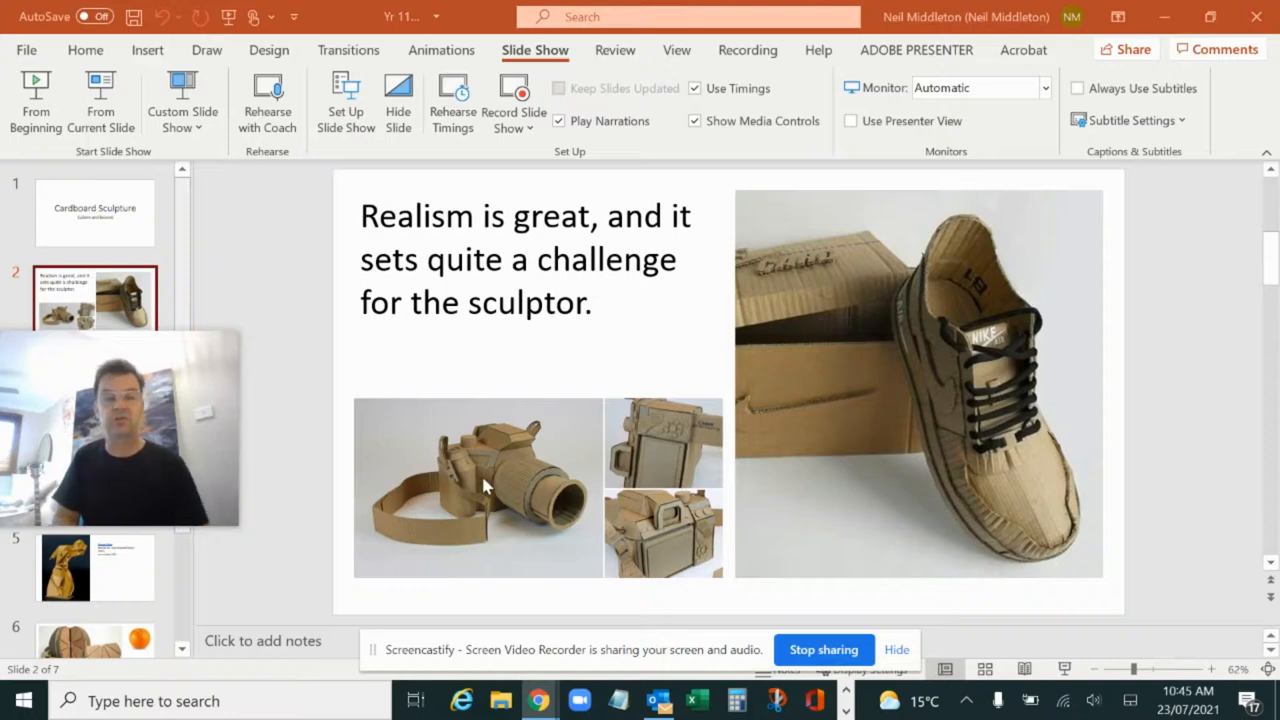
{"action": "mouse_move", "coordinate": [928, 397]}
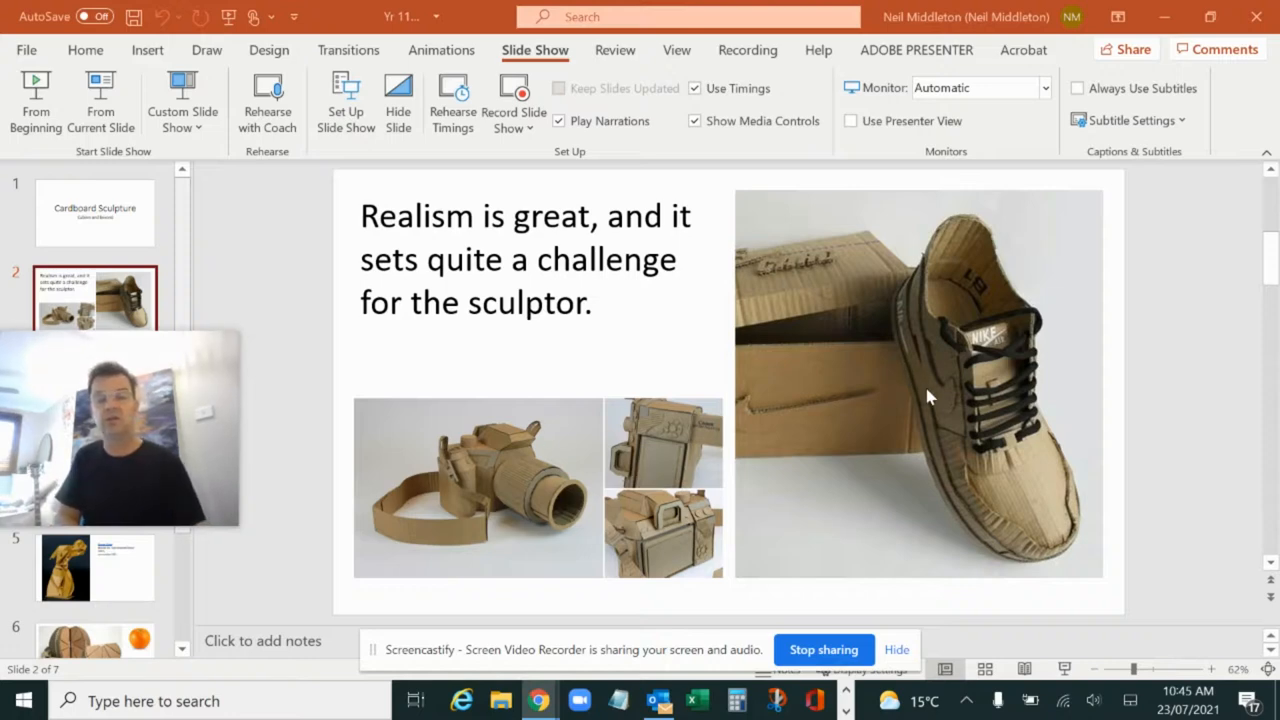
{"action": "mouse_move", "coordinate": [787, 340]}
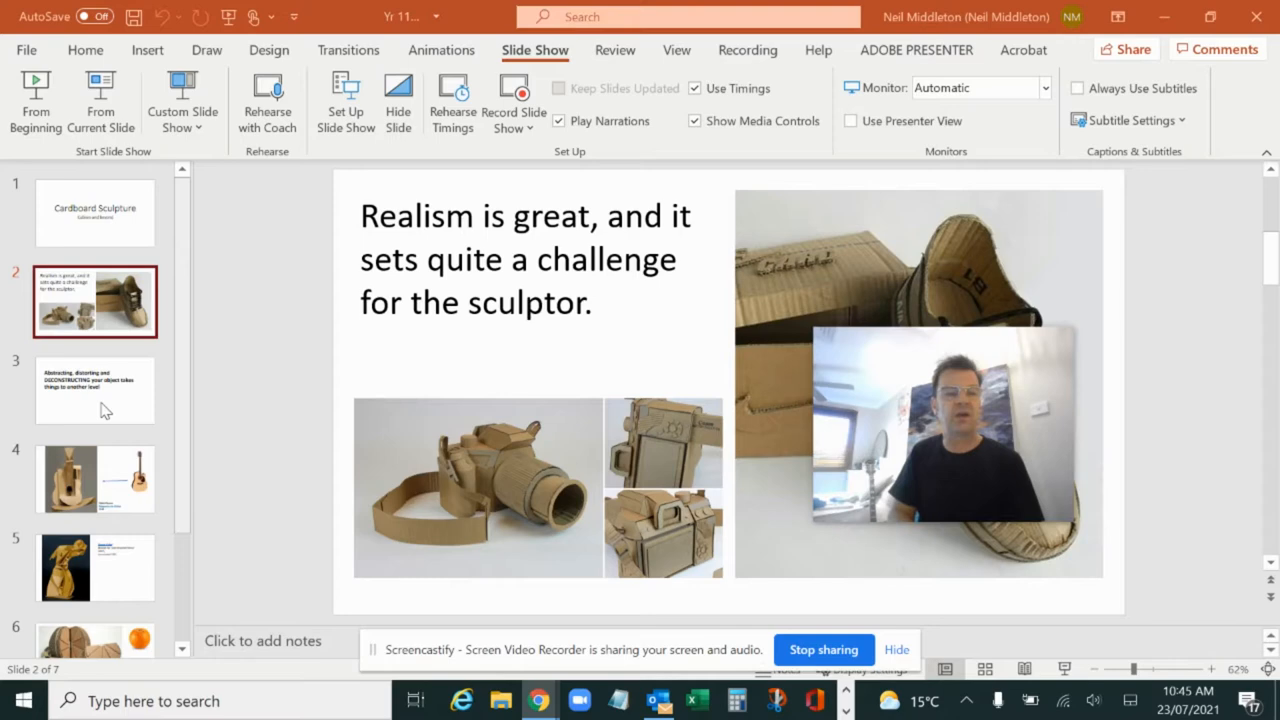
Show slide 3 on abstracting, distorting and deconstructing an object.
{"action": "left_click", "coordinate": [94, 390]}
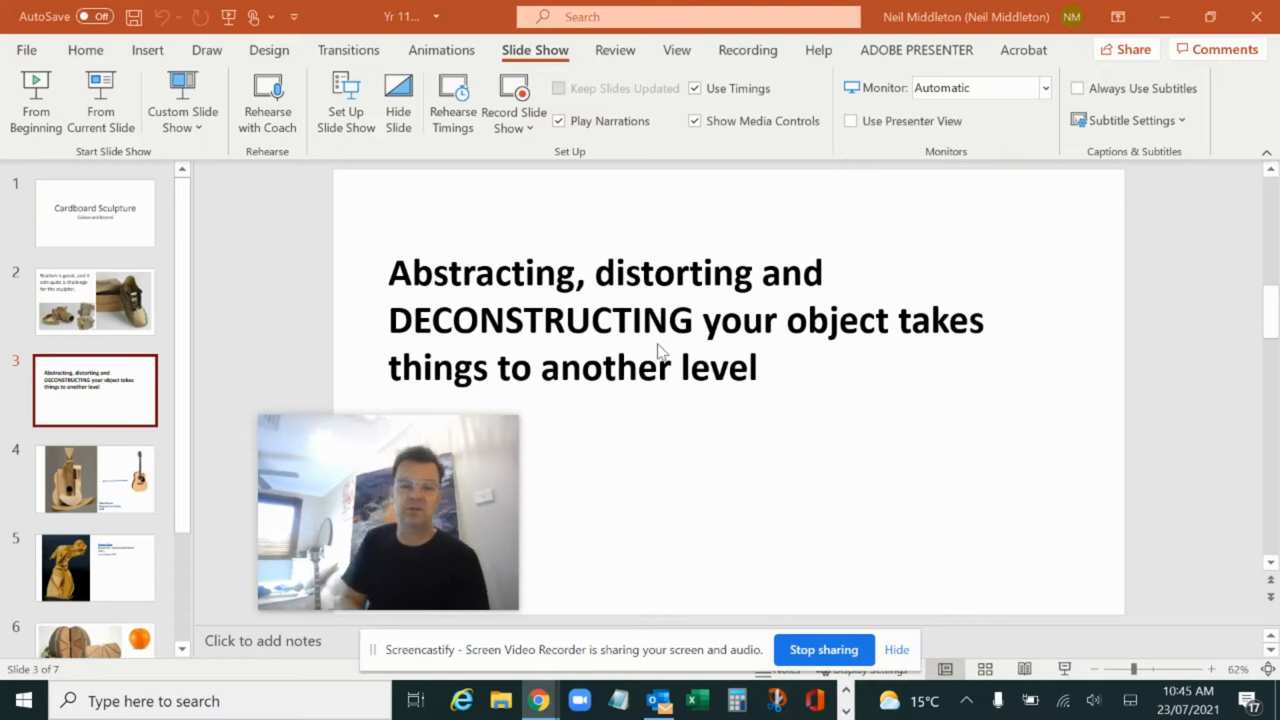
{"action": "mouse_move", "coordinate": [793, 390]}
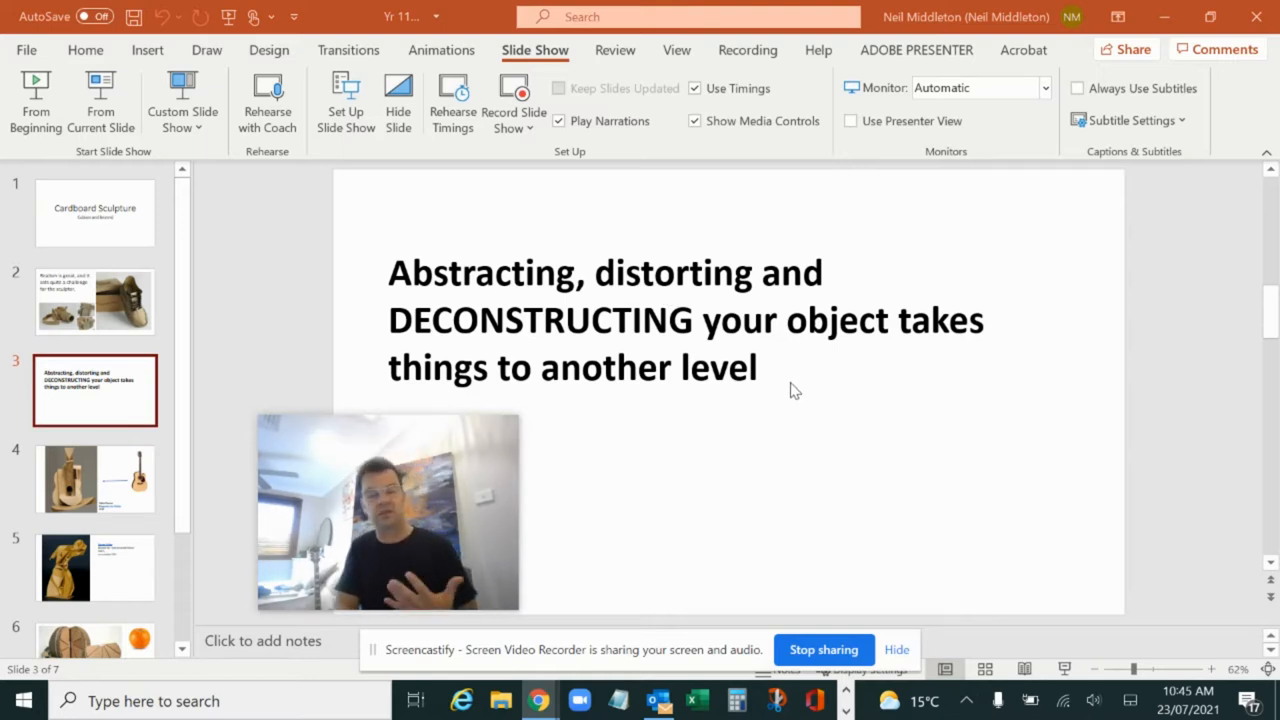
{"action": "mouse_move", "coordinate": [783, 408]}
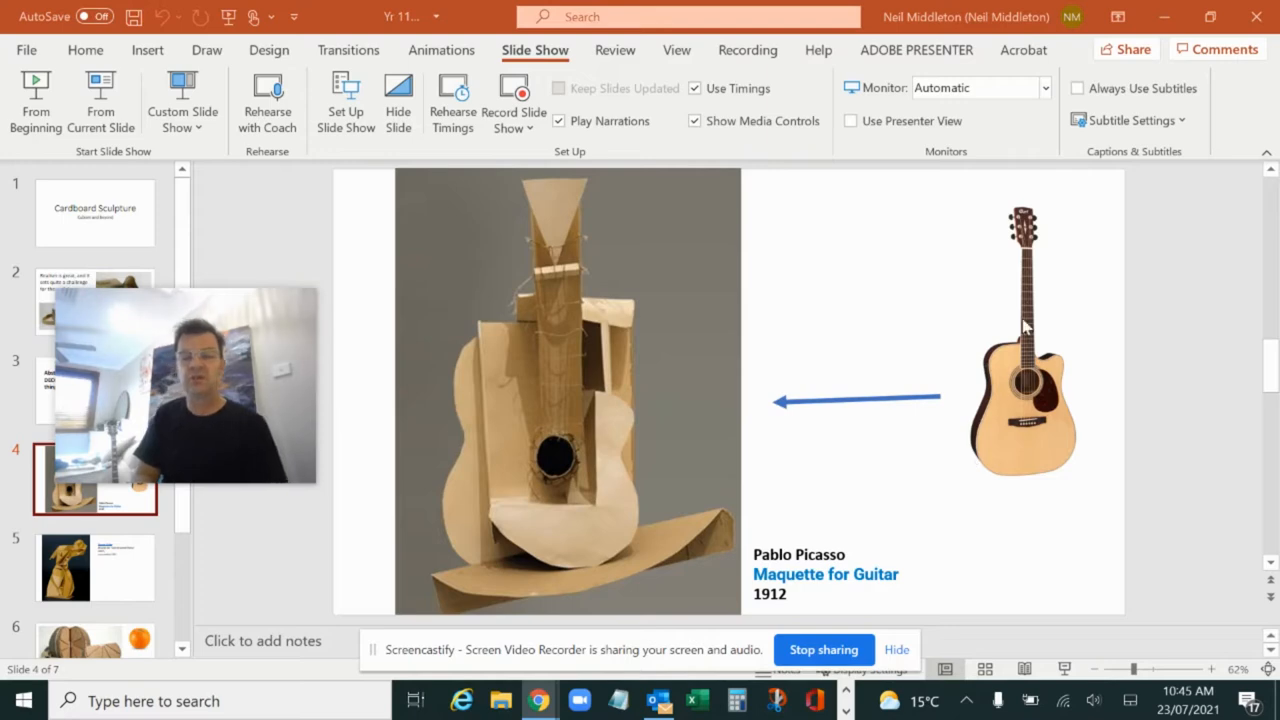
{"action": "mouse_move", "coordinate": [643, 540]}
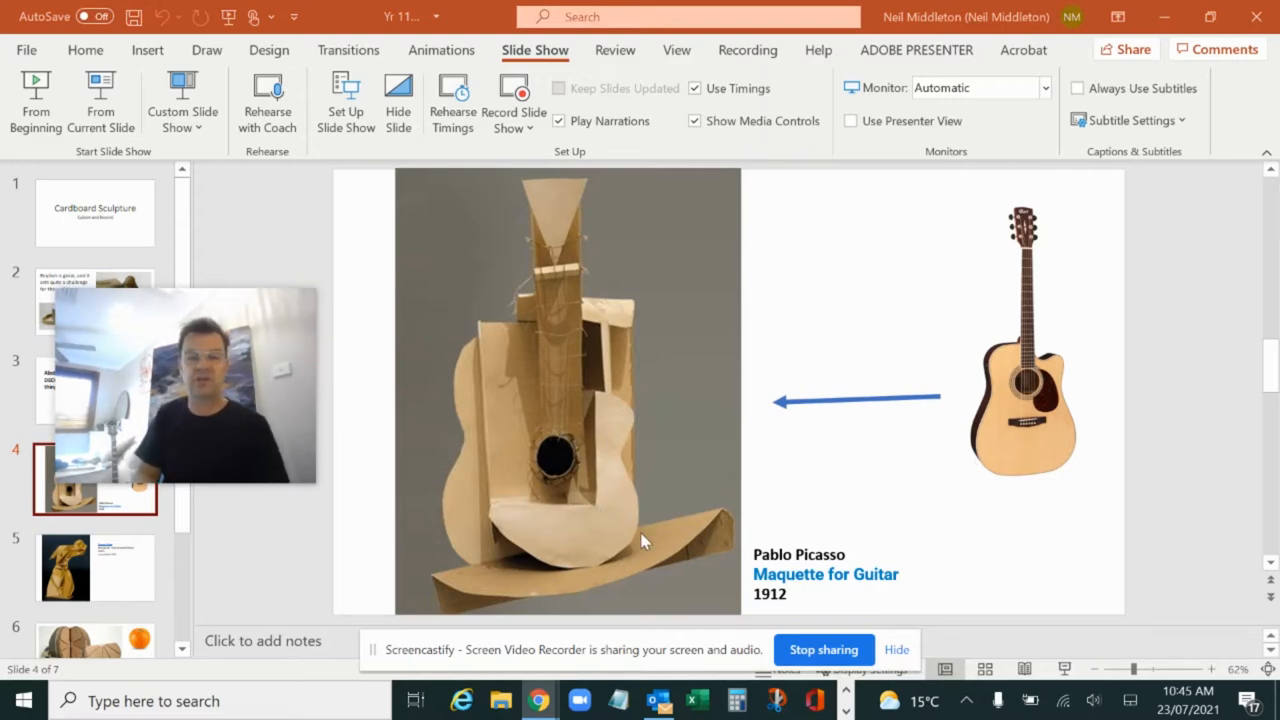
{"action": "mouse_move", "coordinate": [780, 604]}
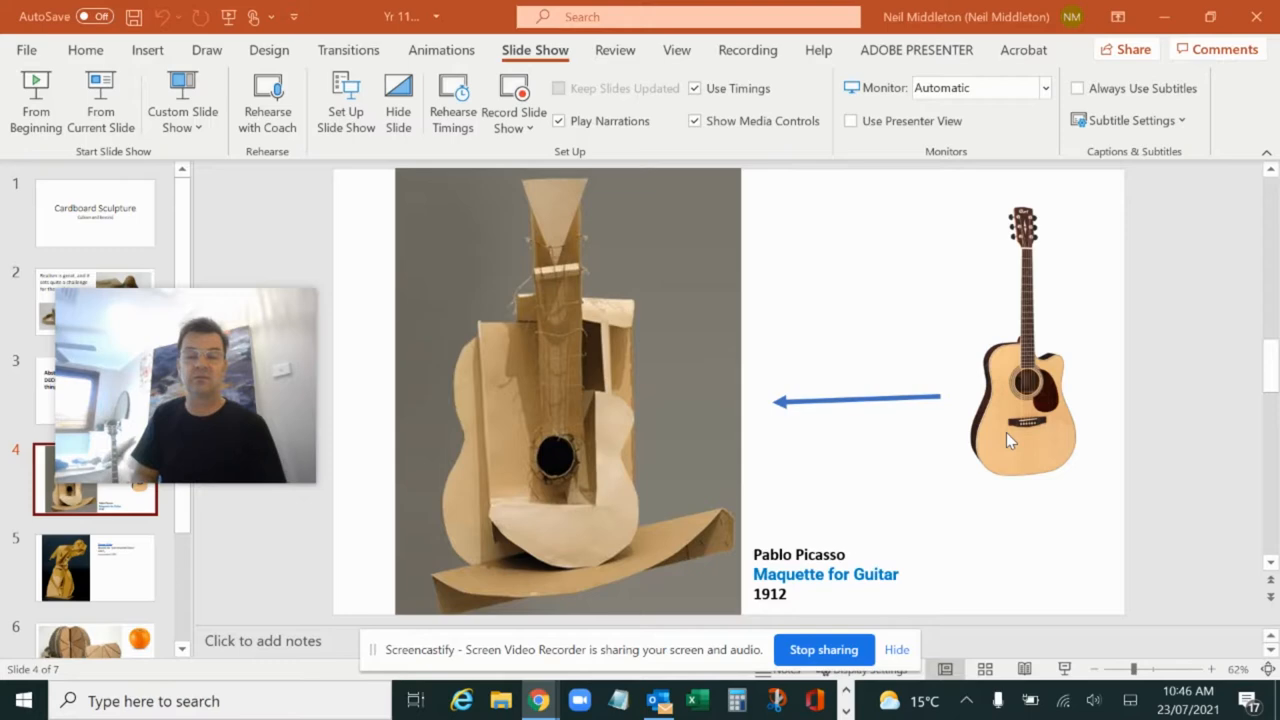
{"action": "mouse_move", "coordinate": [592, 459]}
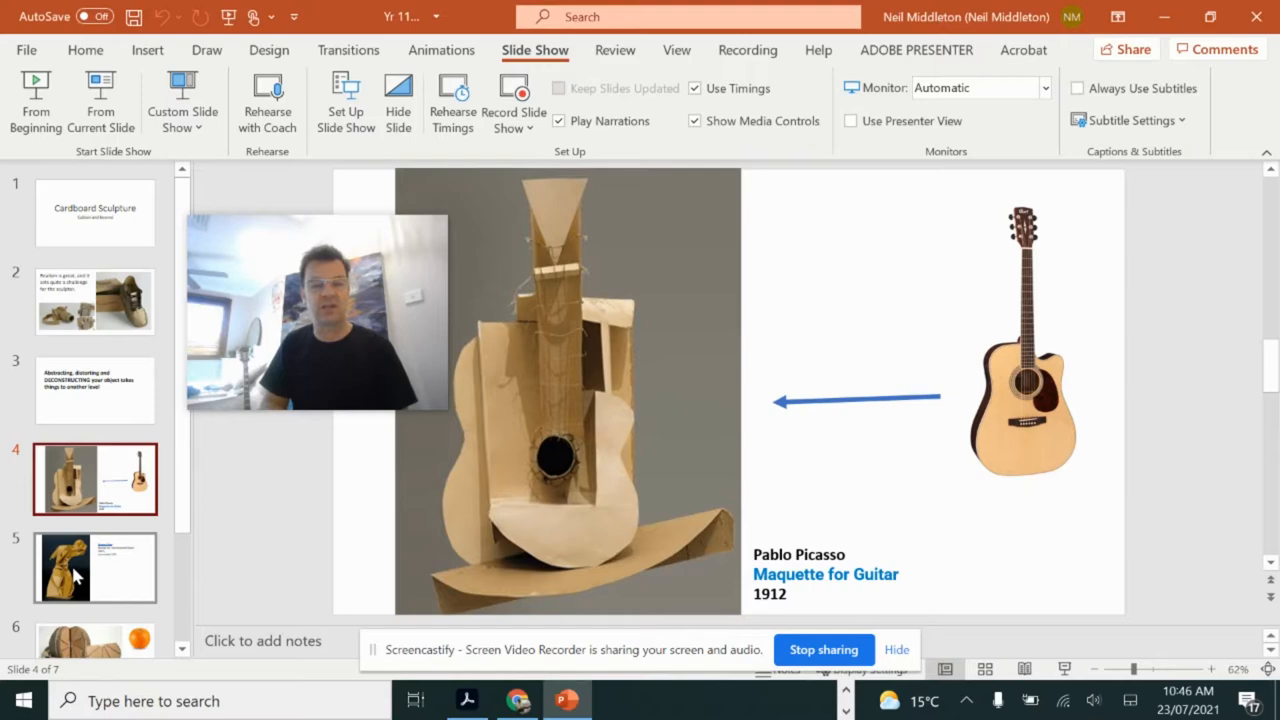
Show slide 5, Naum Gabo's Constructed Torso, and scroll further down the deck.
{"action": "left_click", "coordinate": [95, 568]}
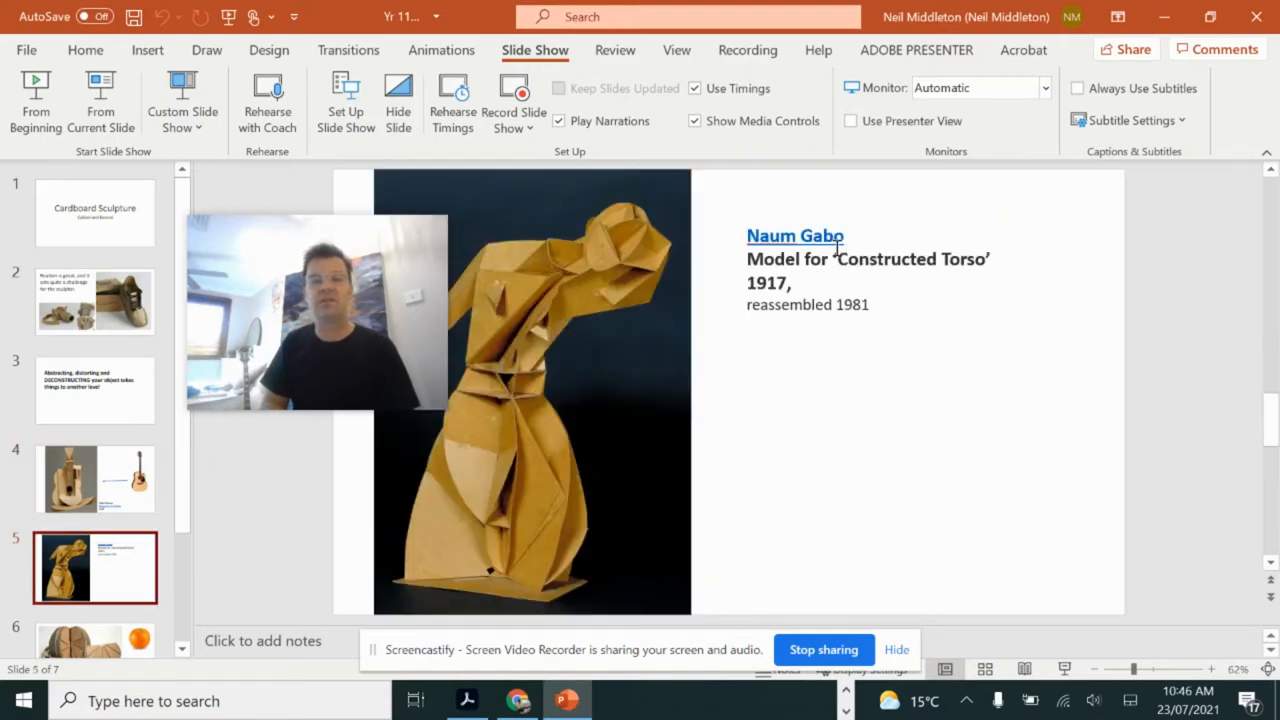
{"action": "mouse_move", "coordinate": [865, 365]}
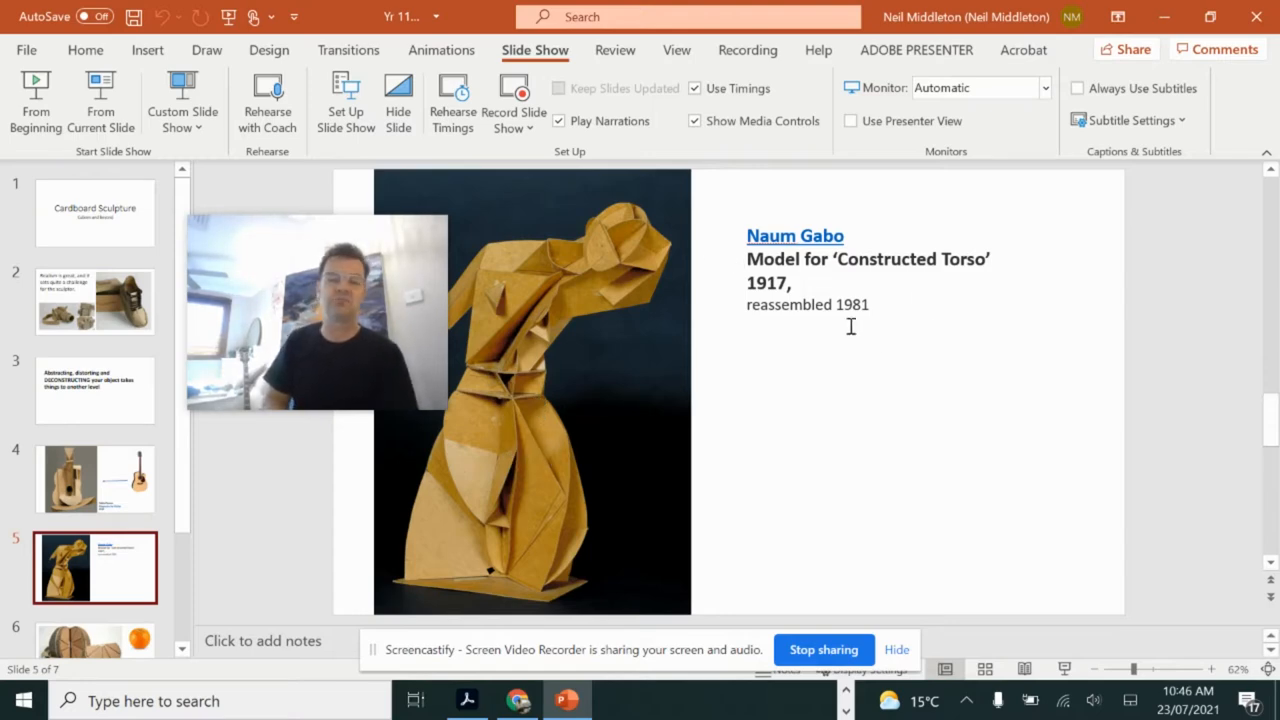
{"action": "mouse_move", "coordinate": [528, 518]}
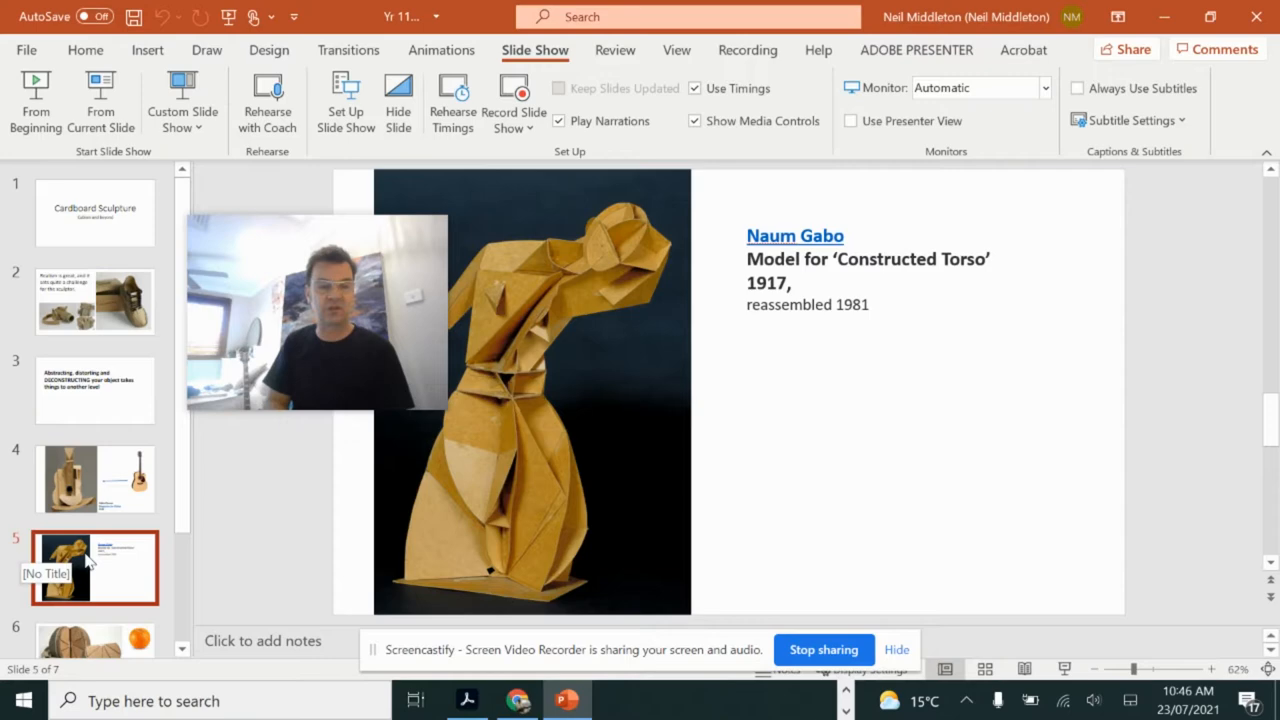
{"action": "scroll", "scroll_direction": "down", "scroll_amount": 3}
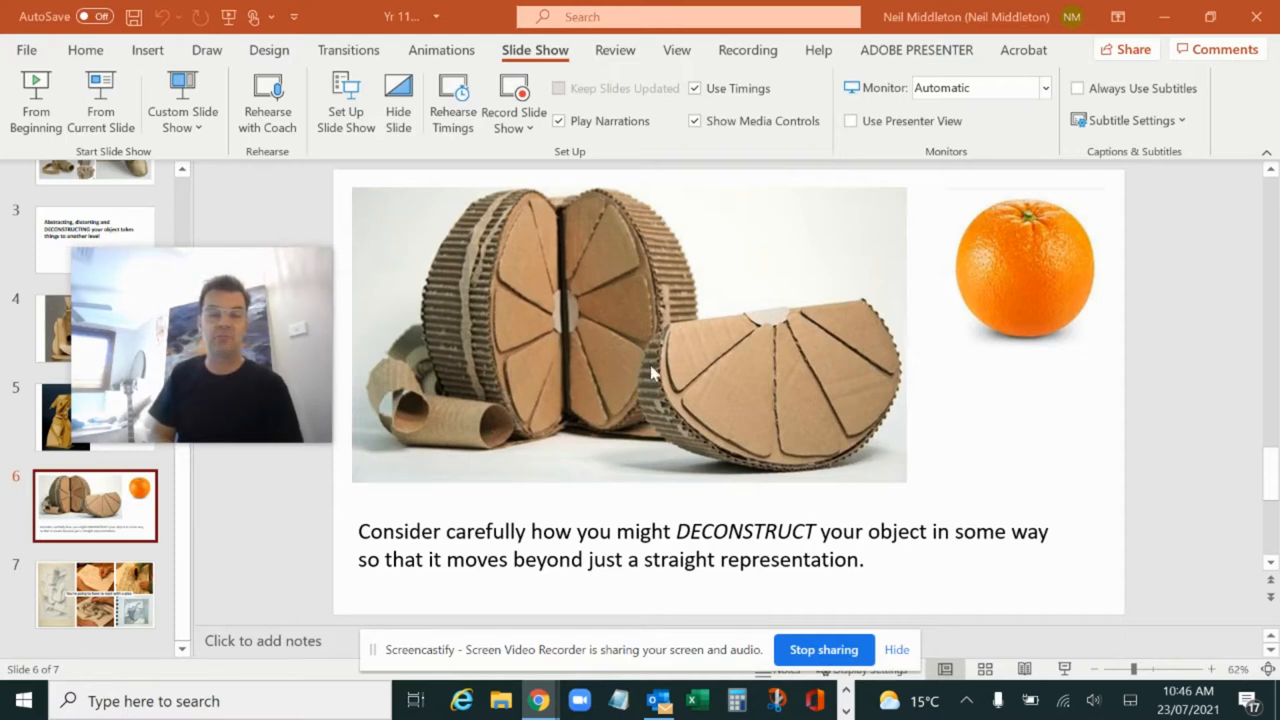
{"action": "mouse_move", "coordinate": [717, 389]}
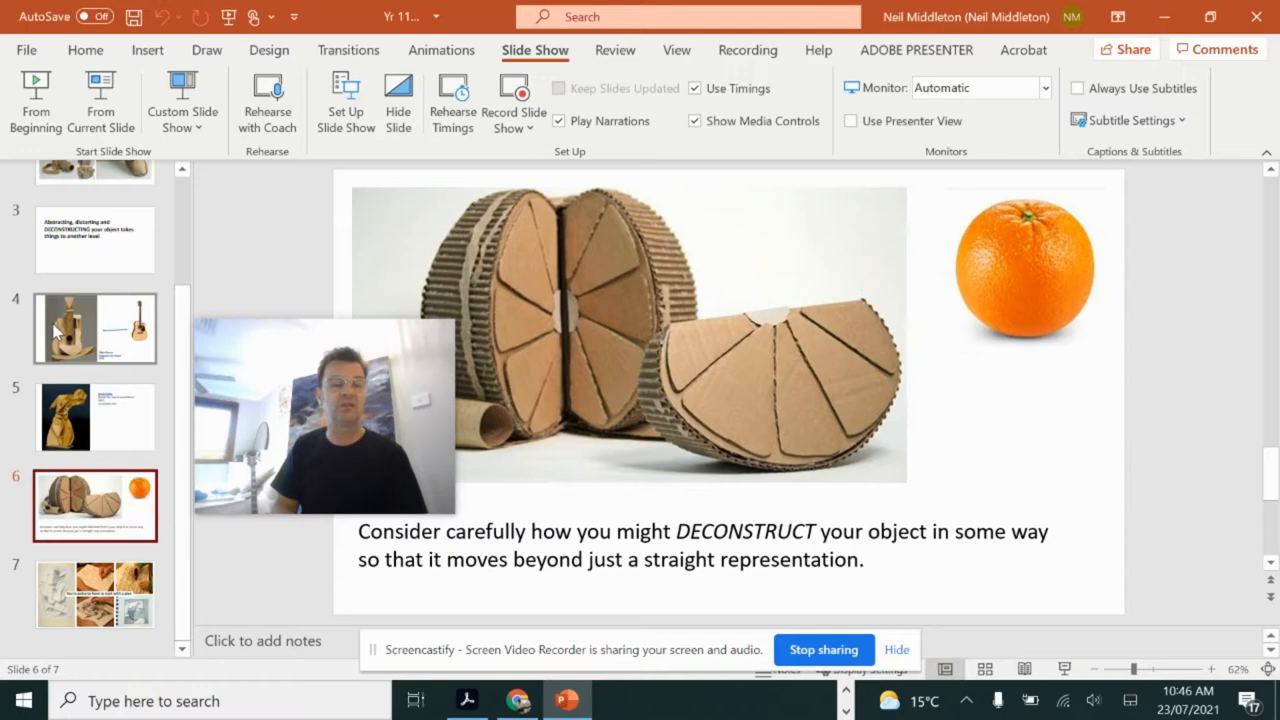
Display slide 7, 'You're going to have to start with a plan', with sketch examples.
{"action": "left_click", "coordinate": [94, 328]}
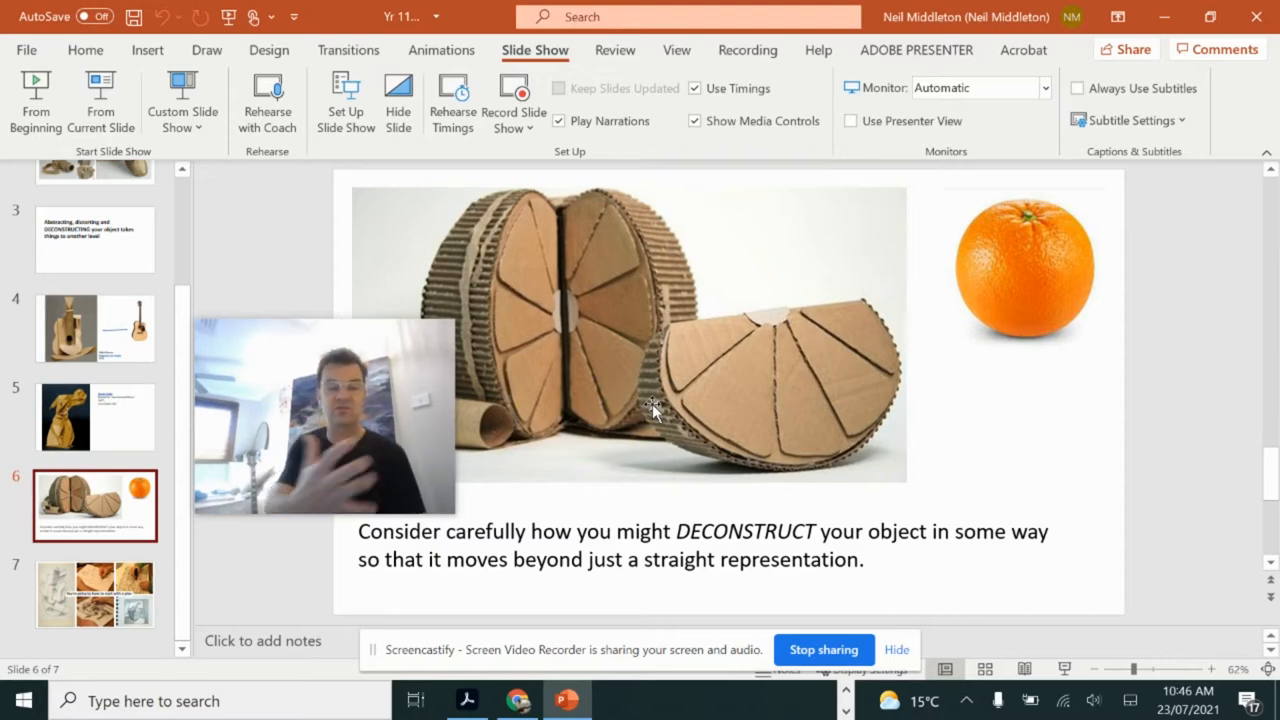
{"action": "left_click", "coordinate": [95, 595]}
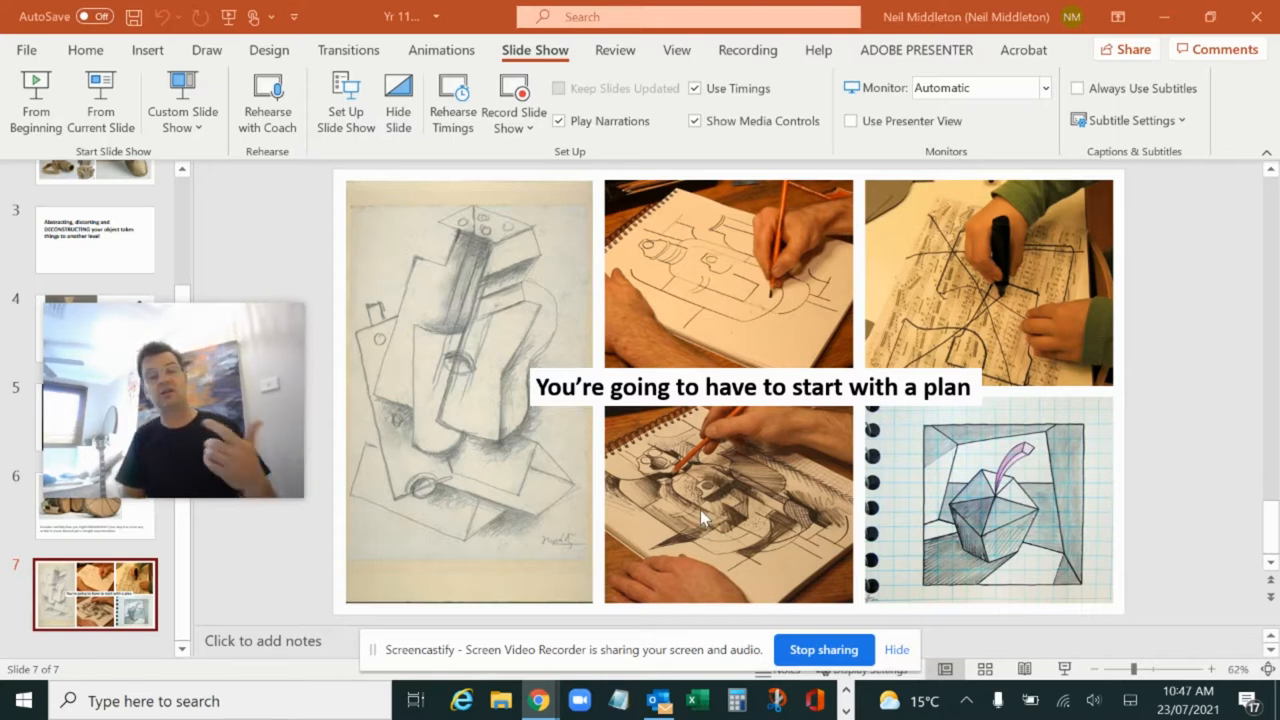
{"action": "mouse_move", "coordinate": [840, 645]}
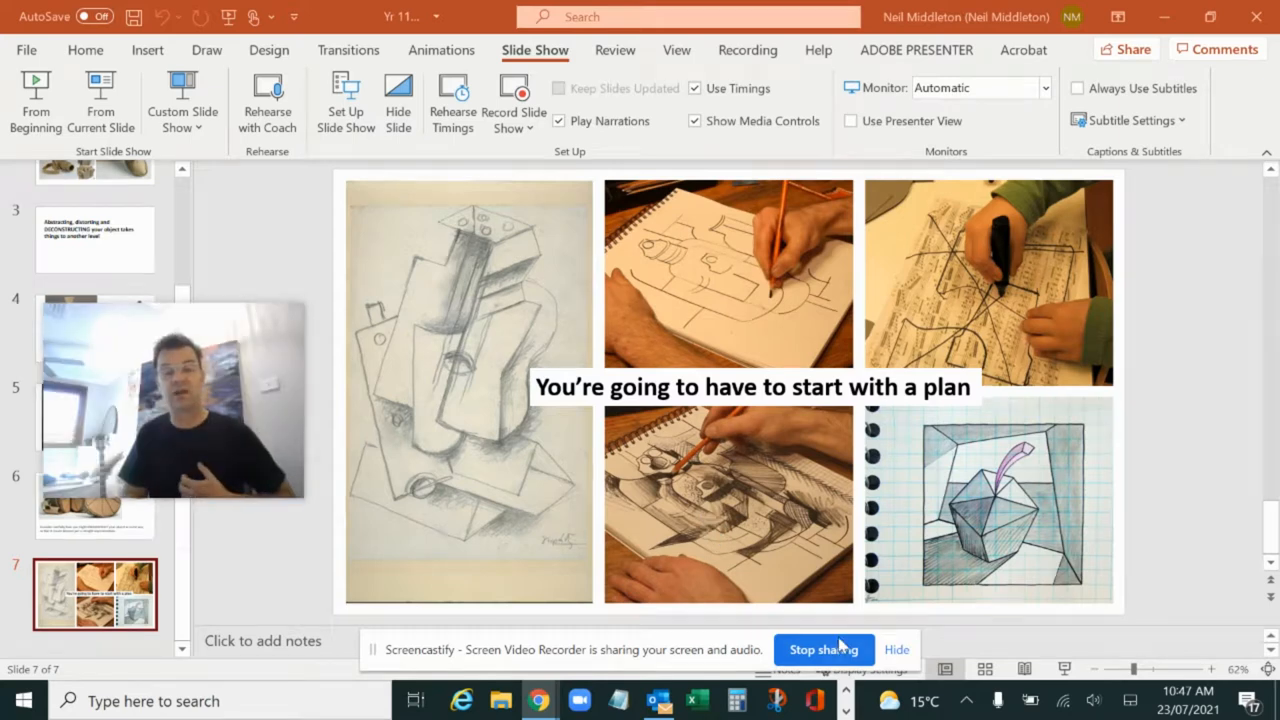